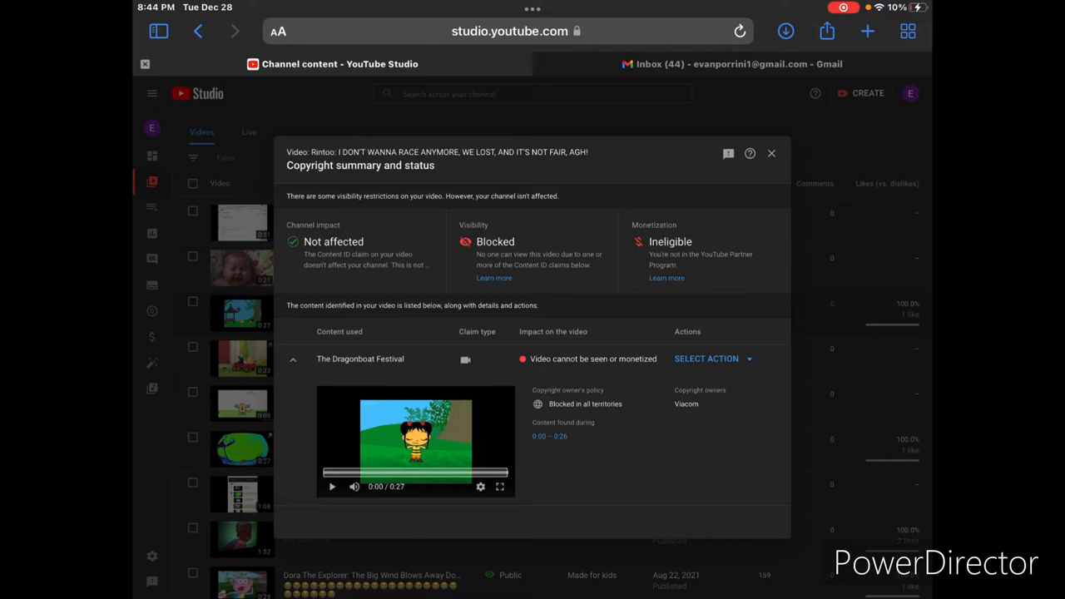
Step: Preview the claimed Rintoo clip, close the Copyright summary, and switch to Gmail
left_click(331, 487)
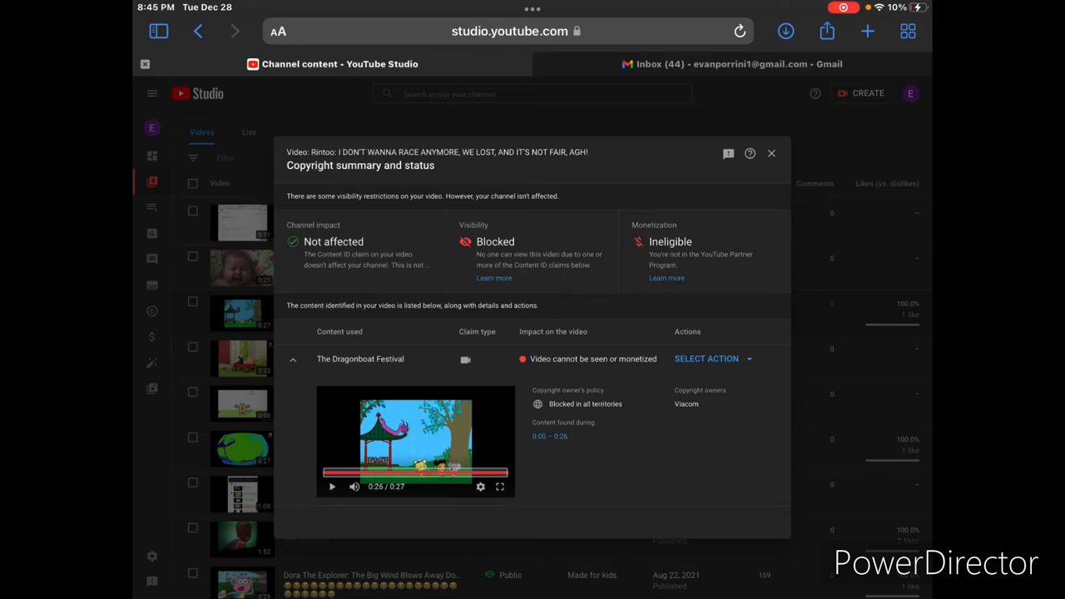
left_click(770, 153)
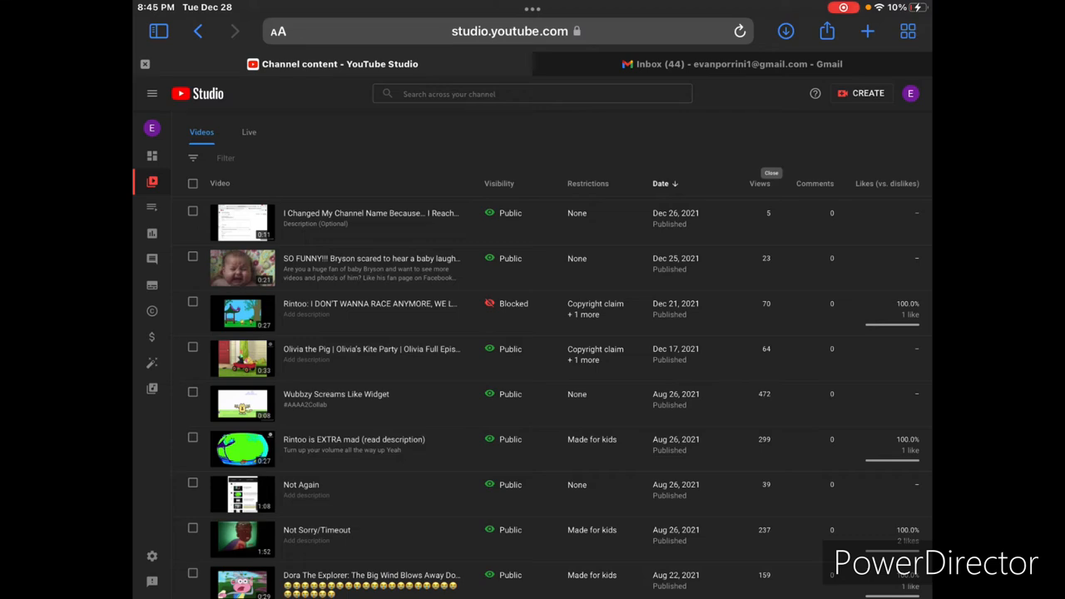
left_click(732, 64)
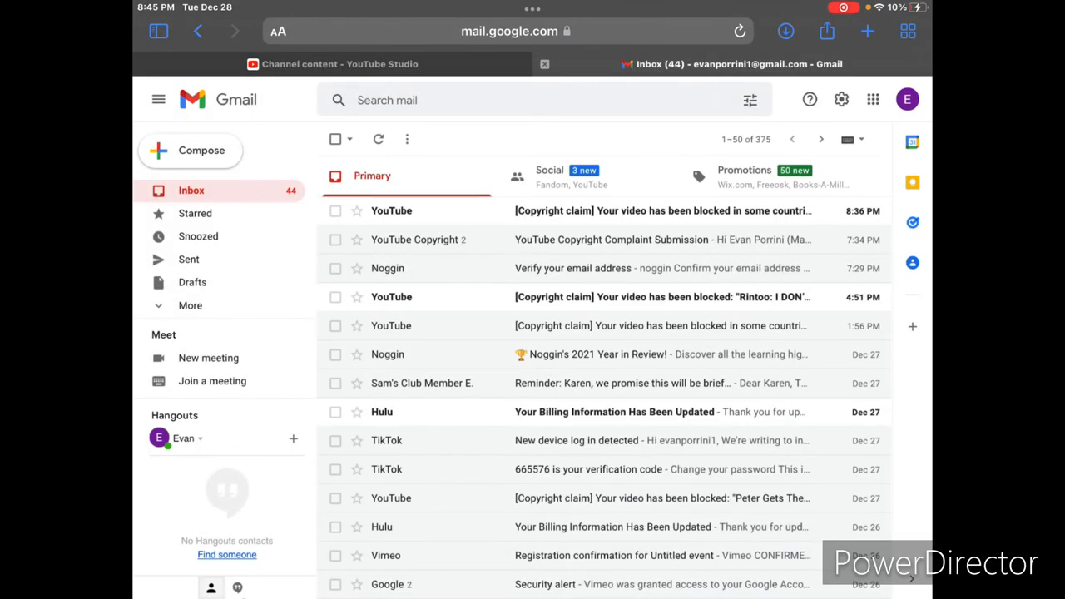
Step: Open the 4:51 PM [Copyright claim] Rintoo email and scroll to its dispute guidance
left_click(662, 296)
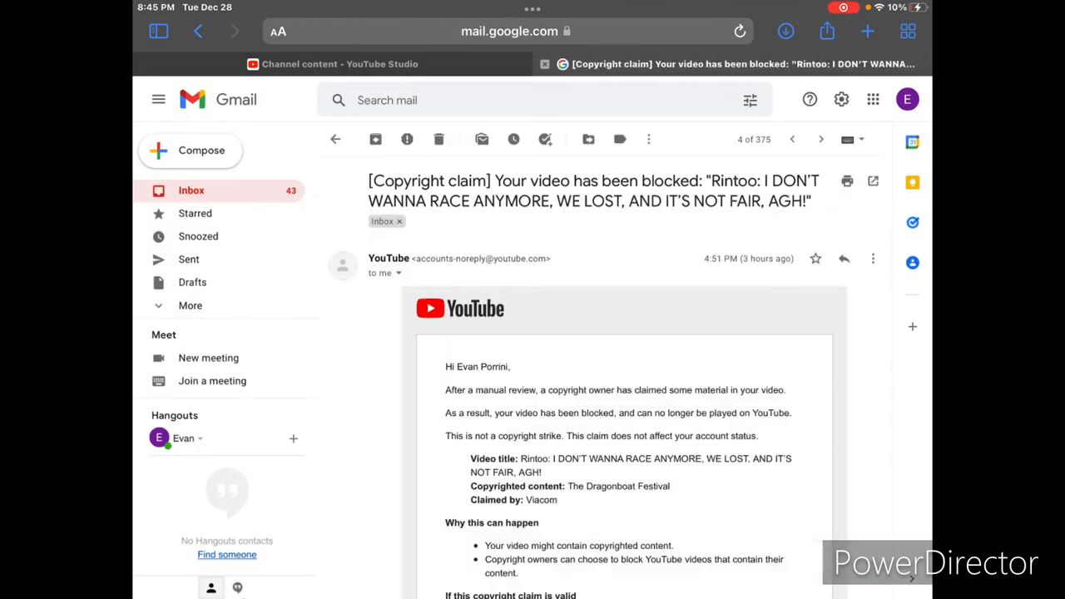
scroll("down", 3)
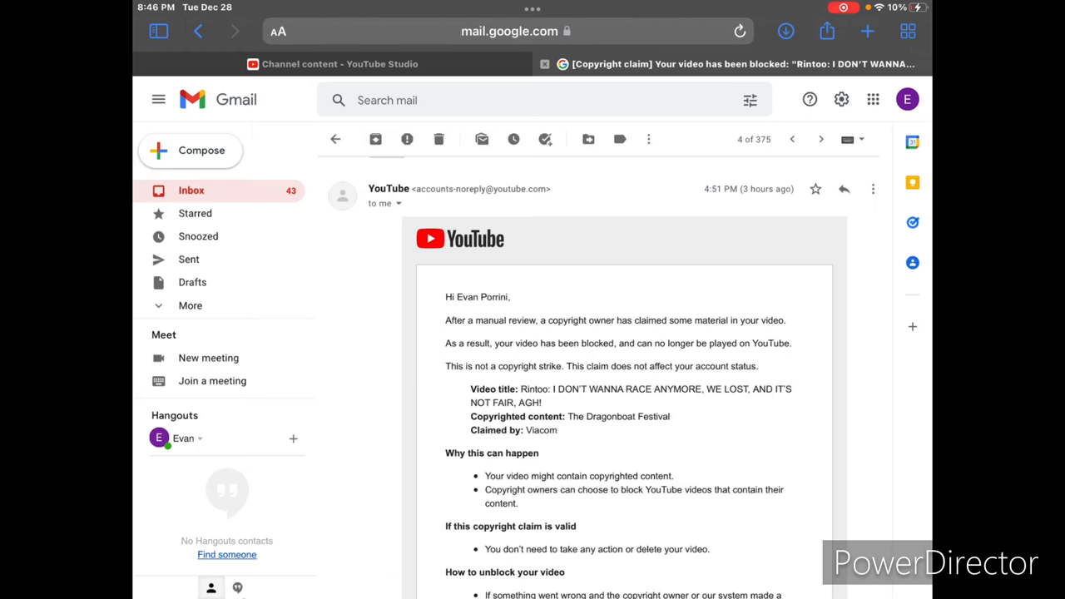
scroll("down", 3)
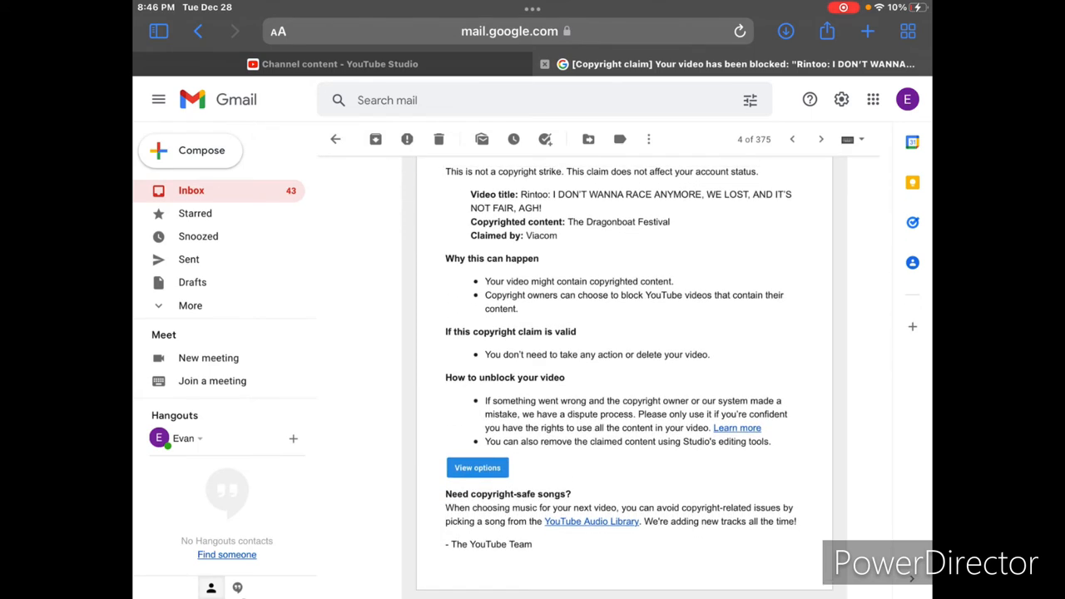